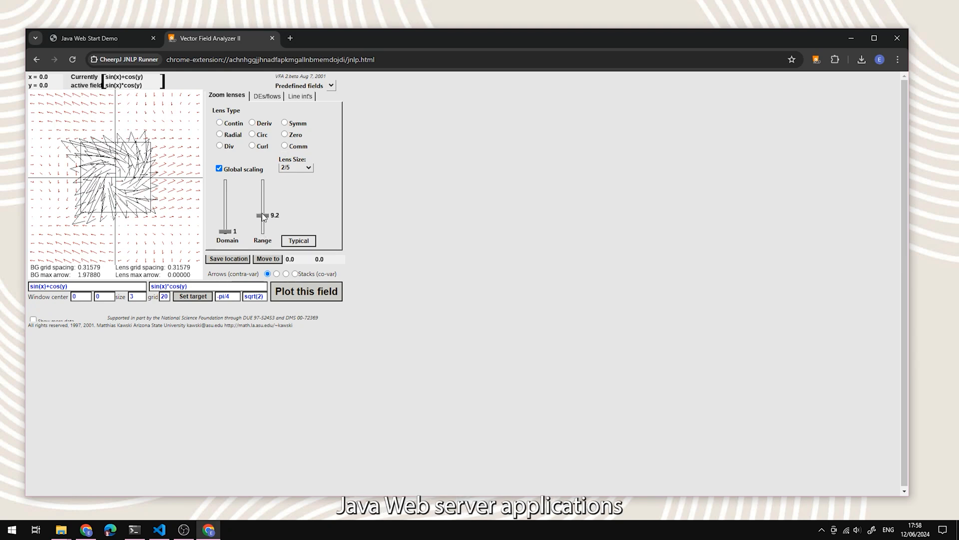
Raise the lens arrow Range to 17.1, then view the DEs/flows and Line int's options
left_click_drag(264, 215, 264, 207)
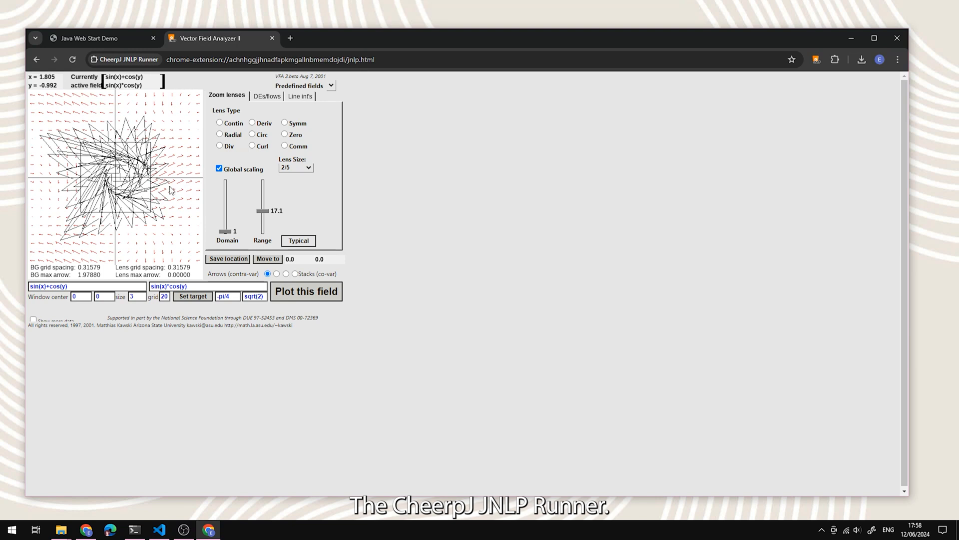
mouse_move(266, 103)
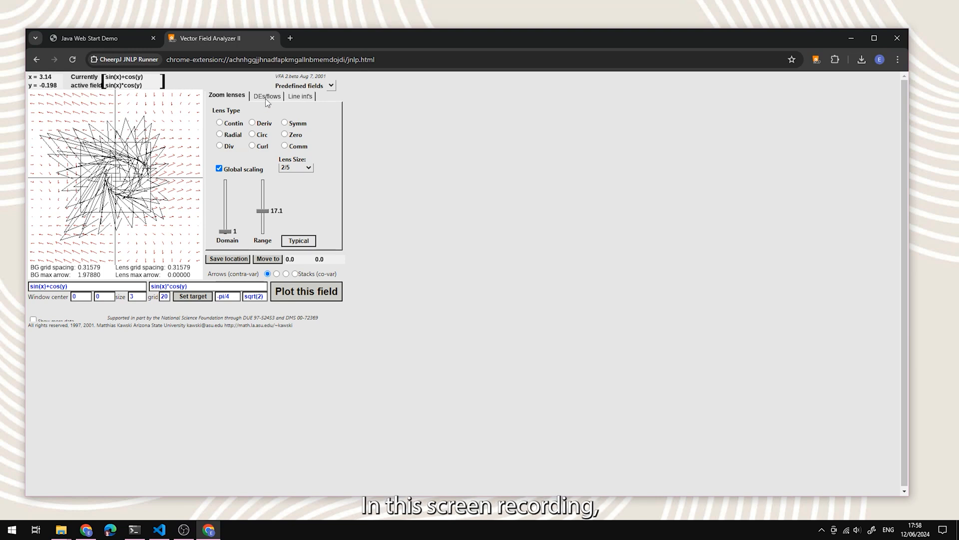
left_click(264, 96)
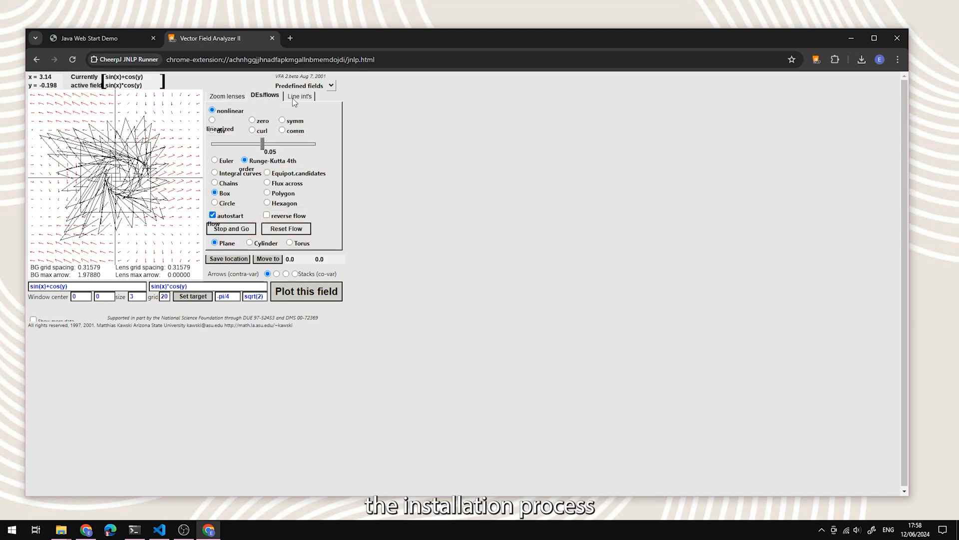
left_click(299, 96)
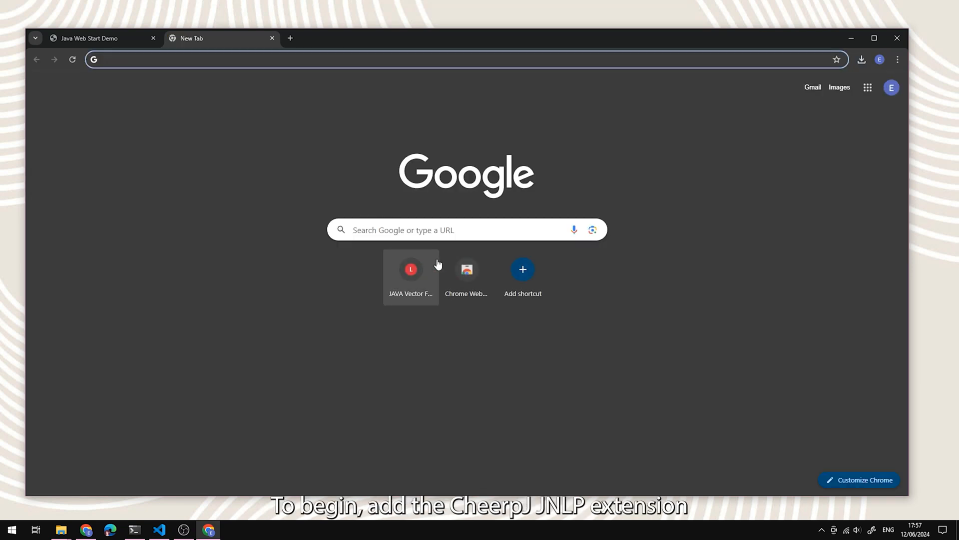
Search the Chrome Web Store for 'jn' and open the CheerpJ JNLP Runner listing
left_click(466, 269)
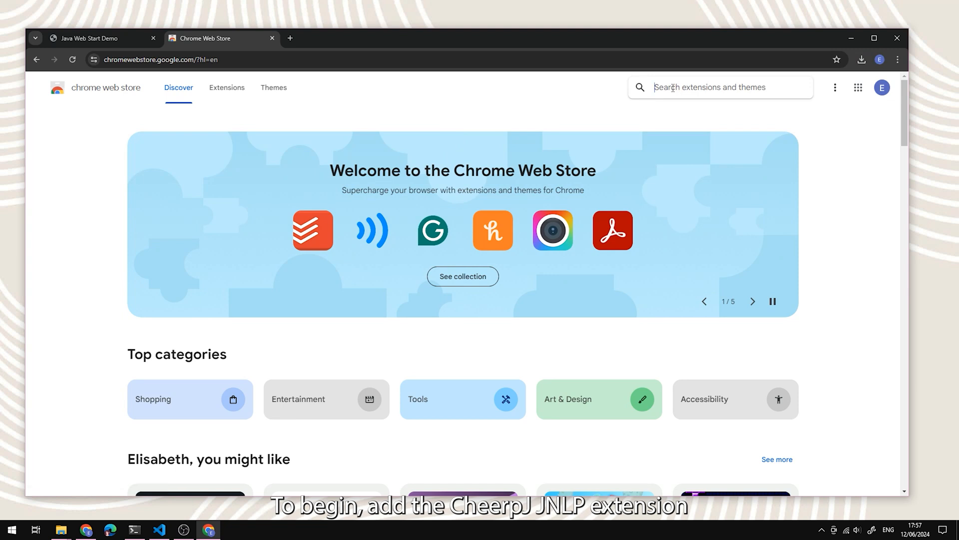
type("jn")
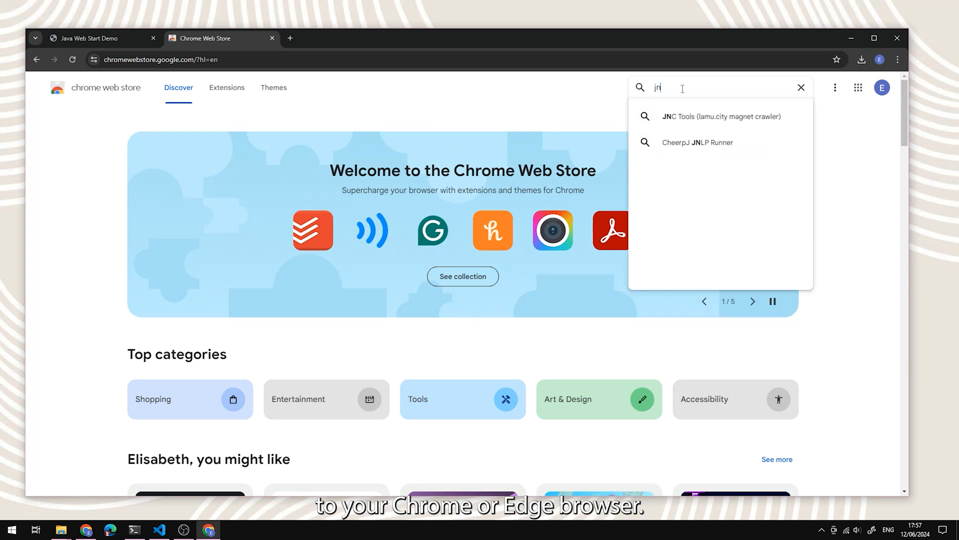
left_click(697, 142)
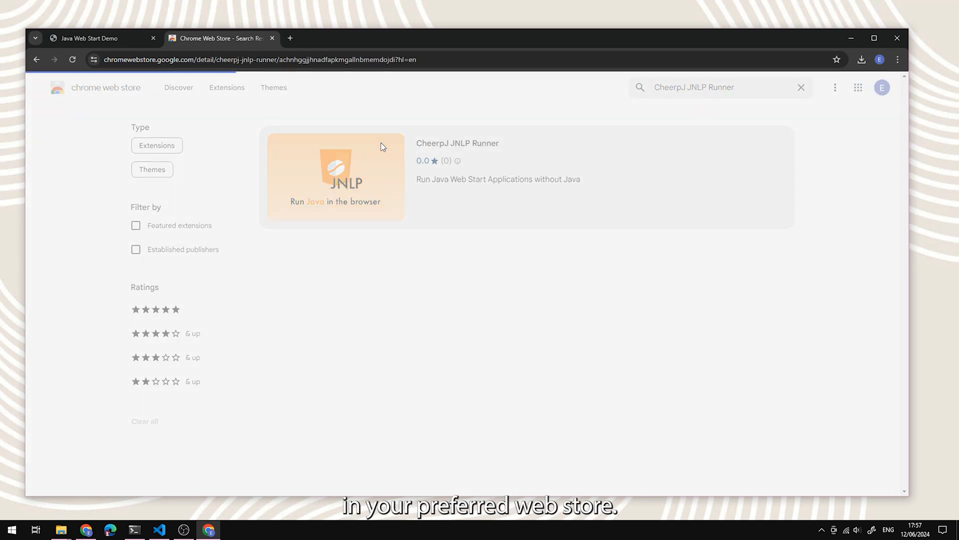
left_click(335, 176)
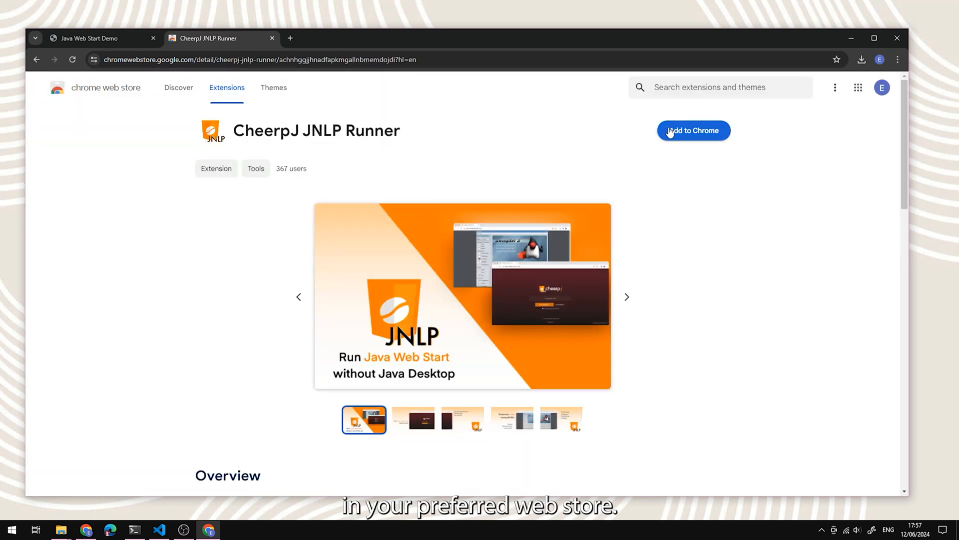
Add the CheerpJ JNLP Runner extension to Chrome
left_click(692, 131)
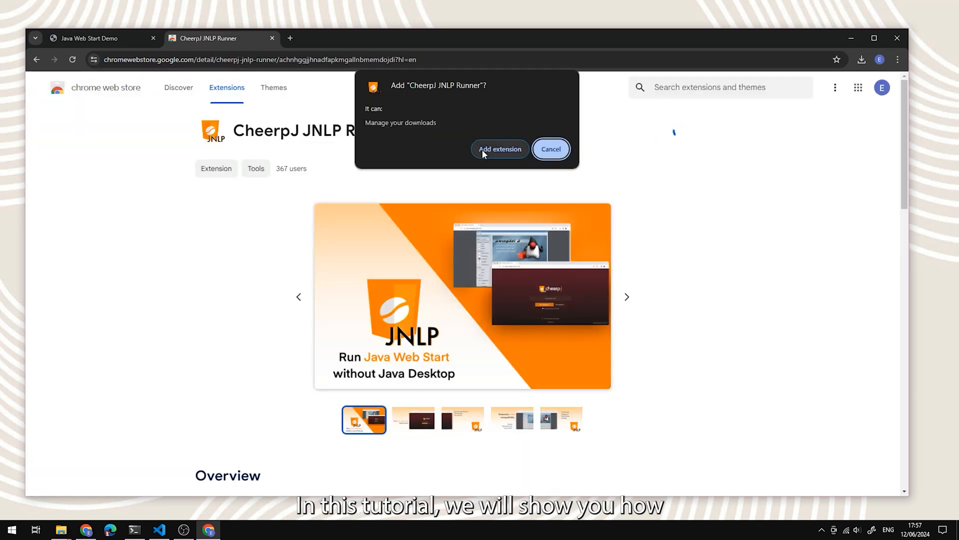
left_click(499, 149)
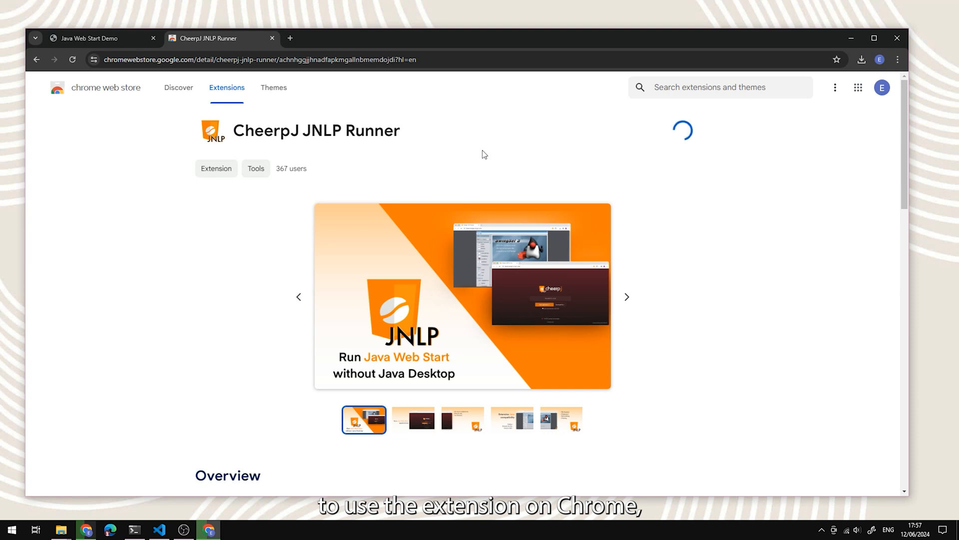
left_click(862, 59)
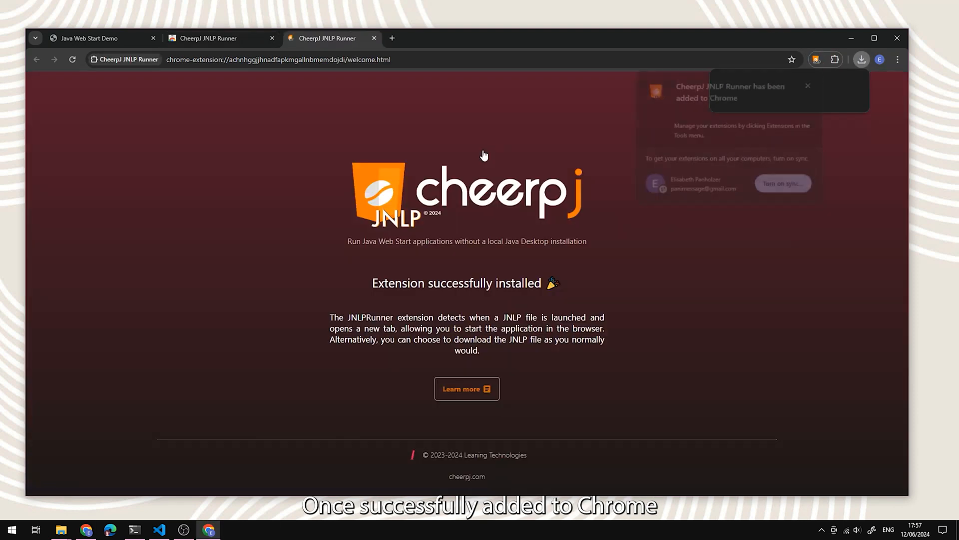
Dismiss the 'added to Chrome' notice and close the extension welcome tab
left_click(834, 60)
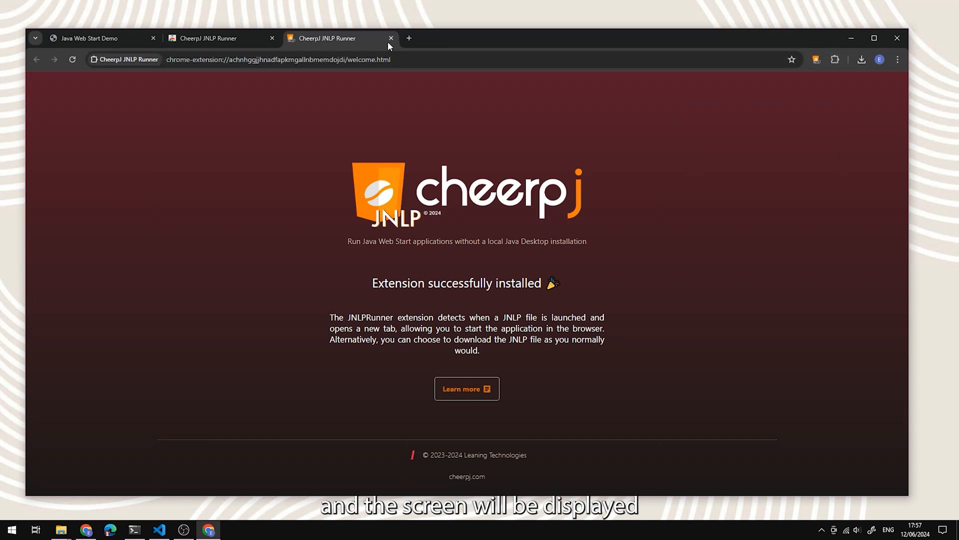
mouse_move(388, 38)
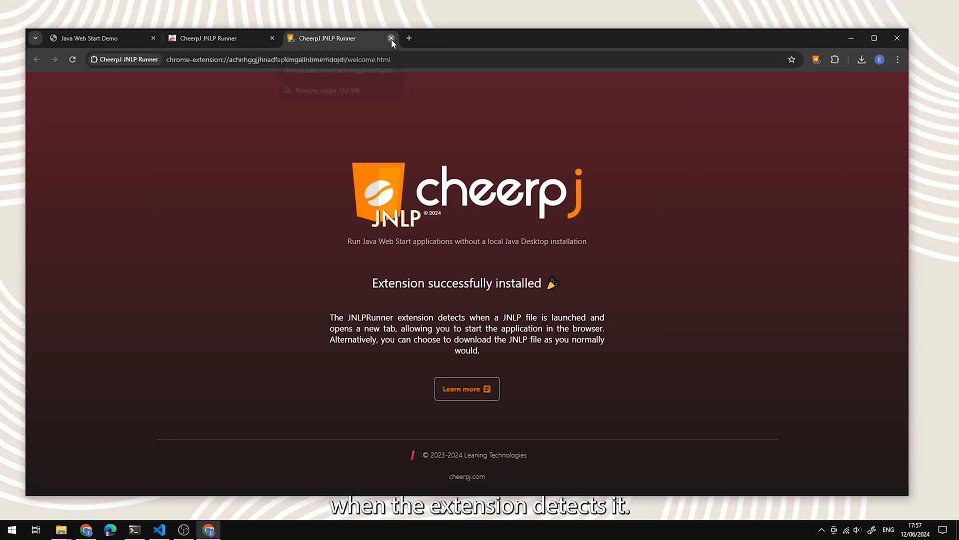
left_click(391, 38)
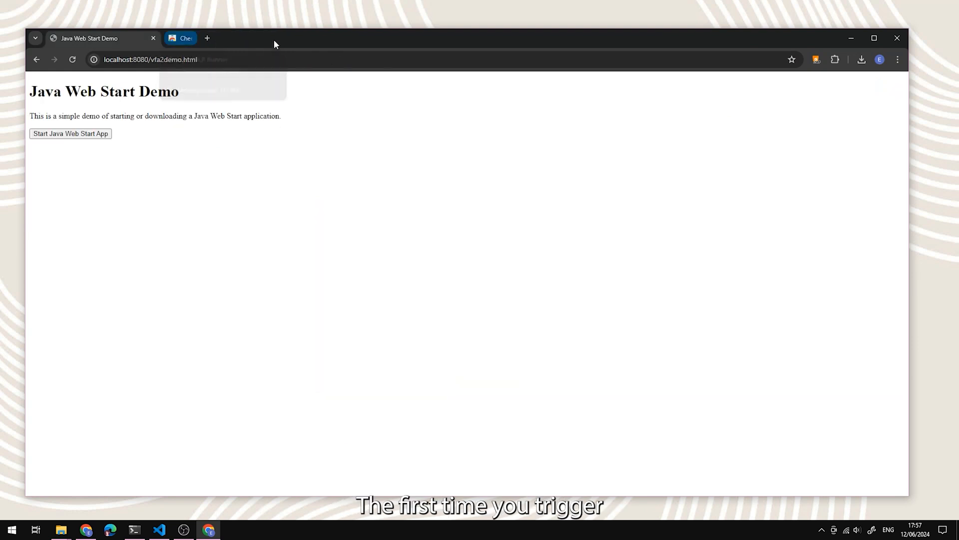
Launch the Java Web Start demo app and accept the CheerpJ license agreement
left_click(70, 134)
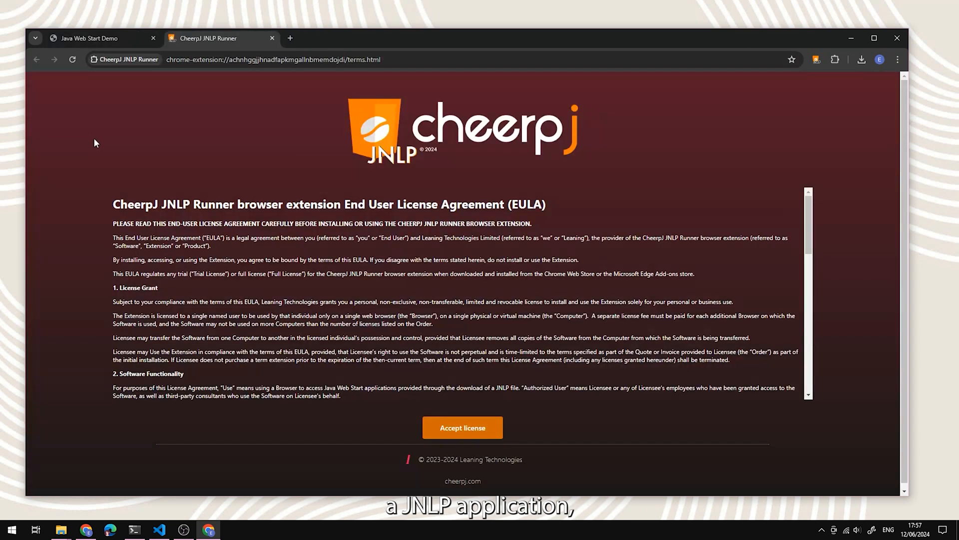
mouse_move(198, 138)
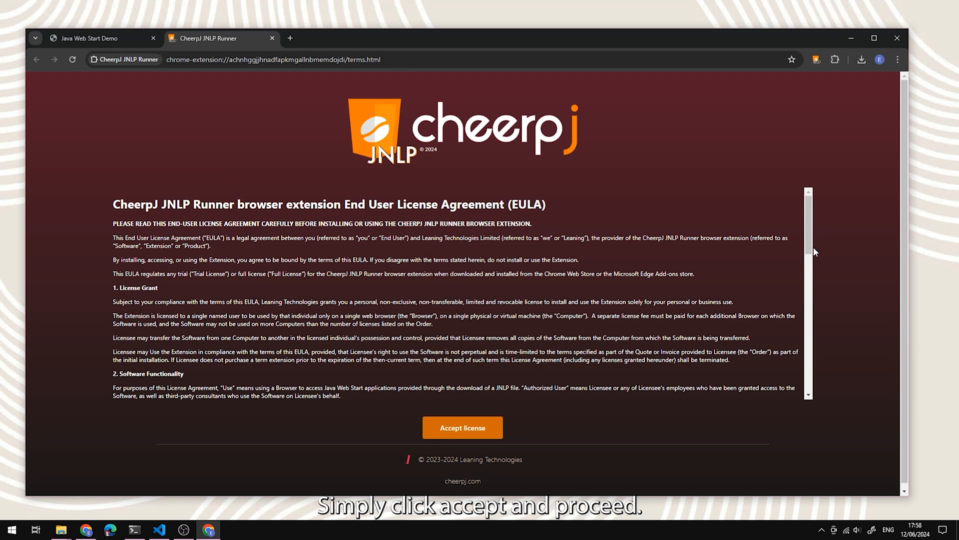
scroll("down", 3)
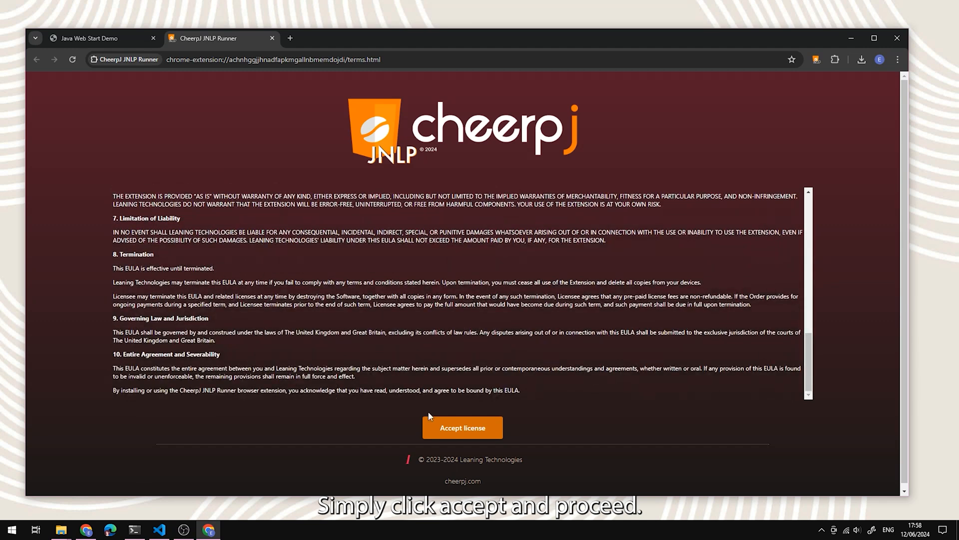
left_click(462, 427)
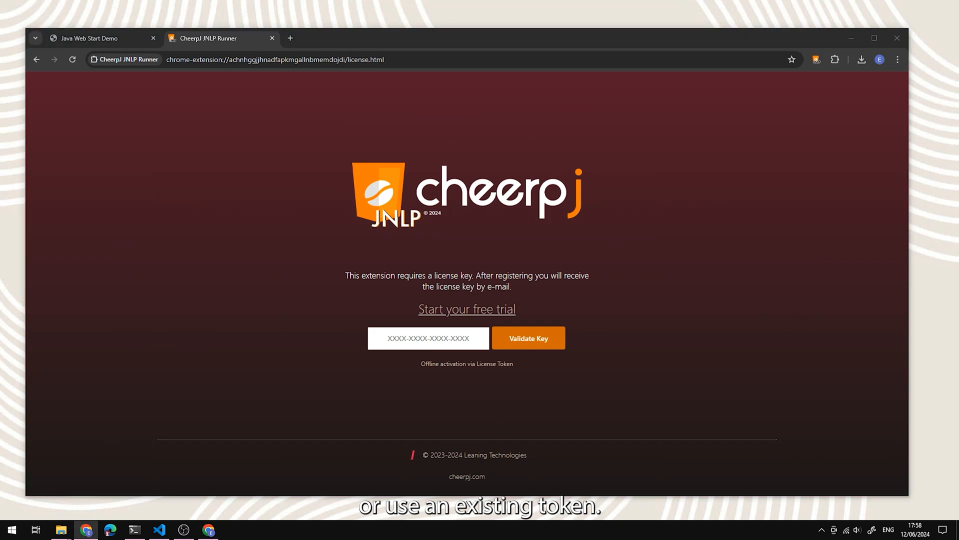
Activate the extension offline with a pasted license token and validate it
left_click(466, 362)
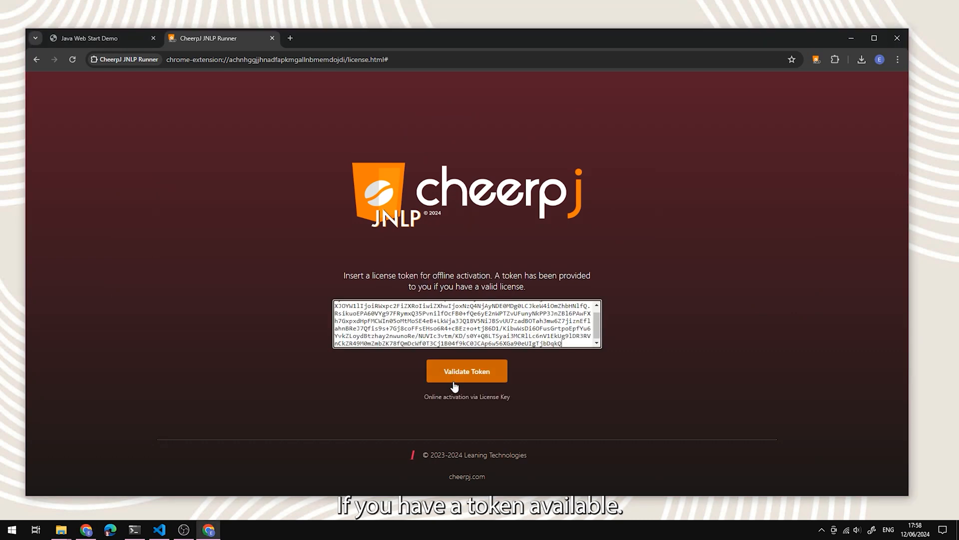
left_click(466, 370)
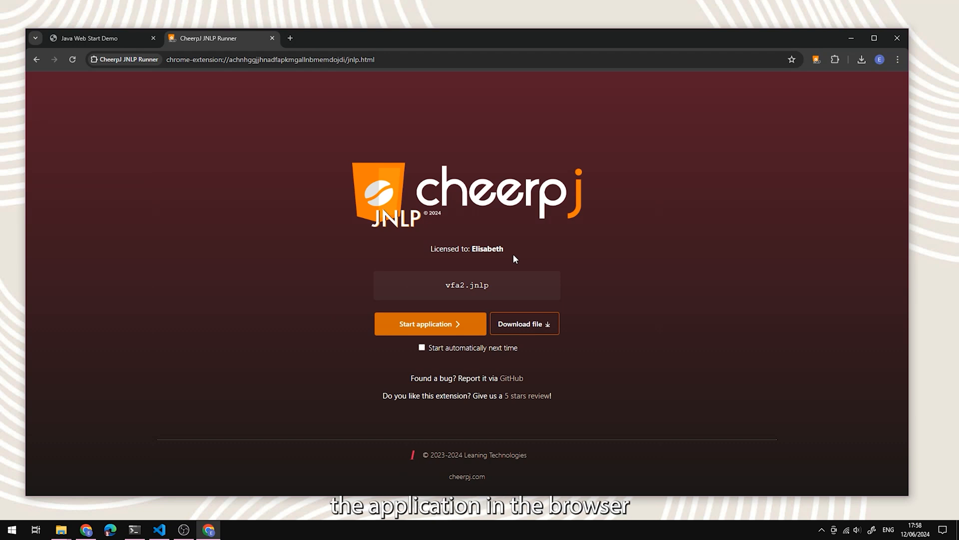
Start vfa2.jnlp and allow the extension access to localhost data
left_click(430, 323)
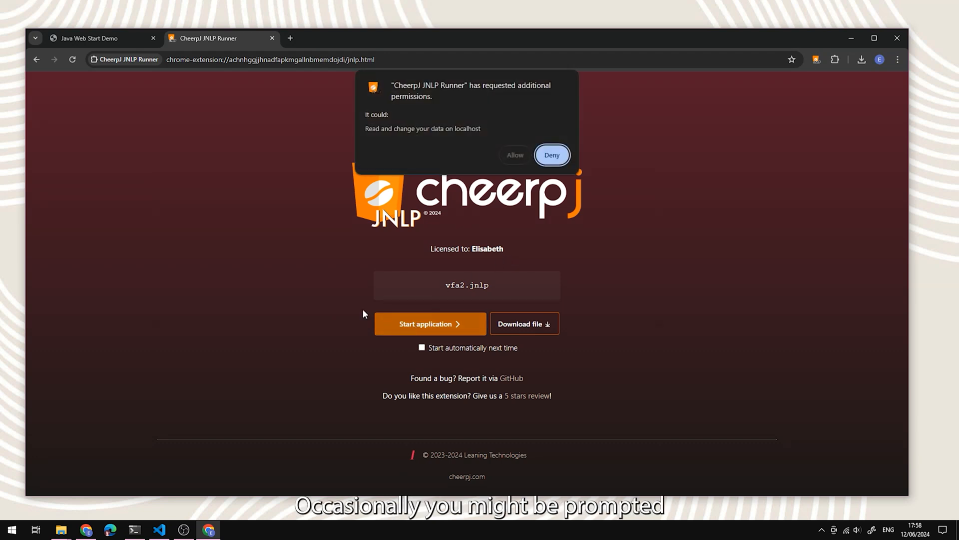
mouse_move(495, 150)
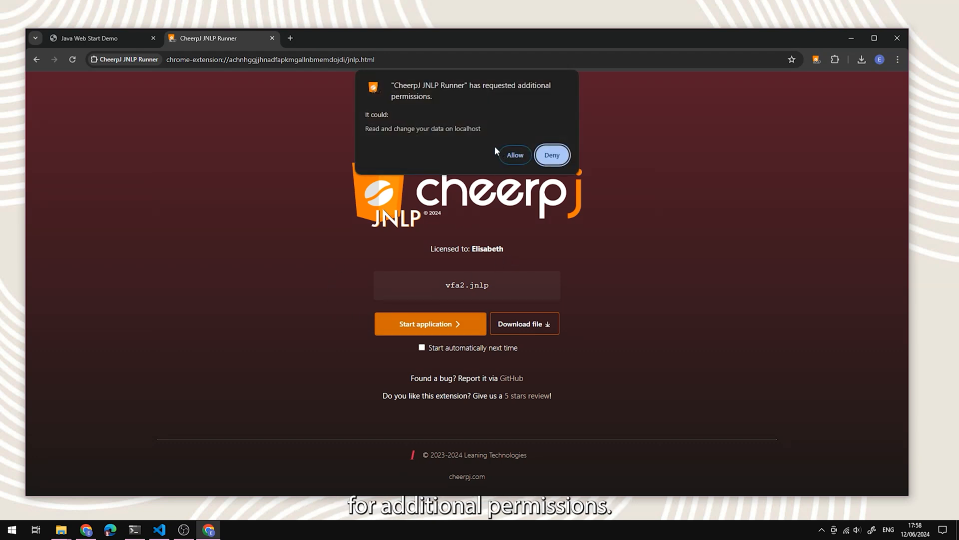
mouse_move(288, 131)
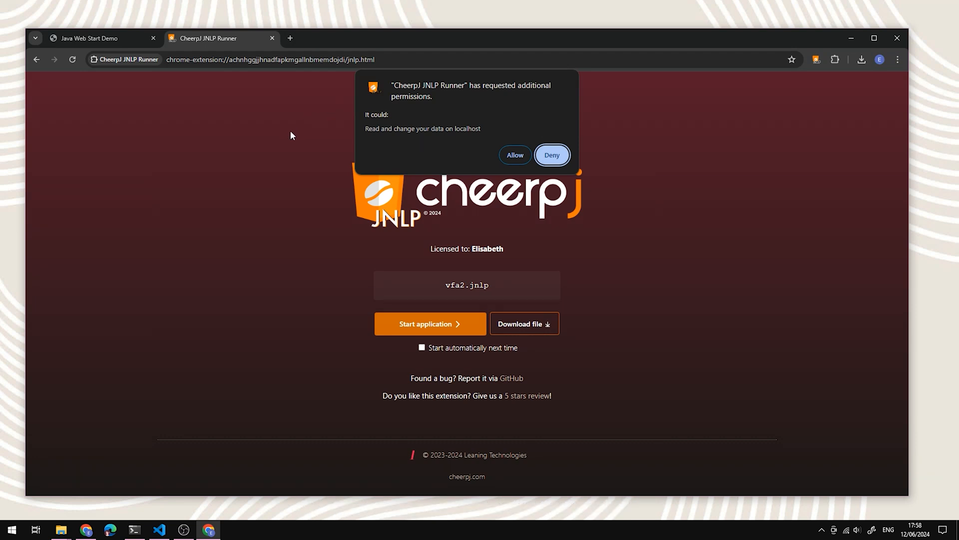
left_click(514, 155)
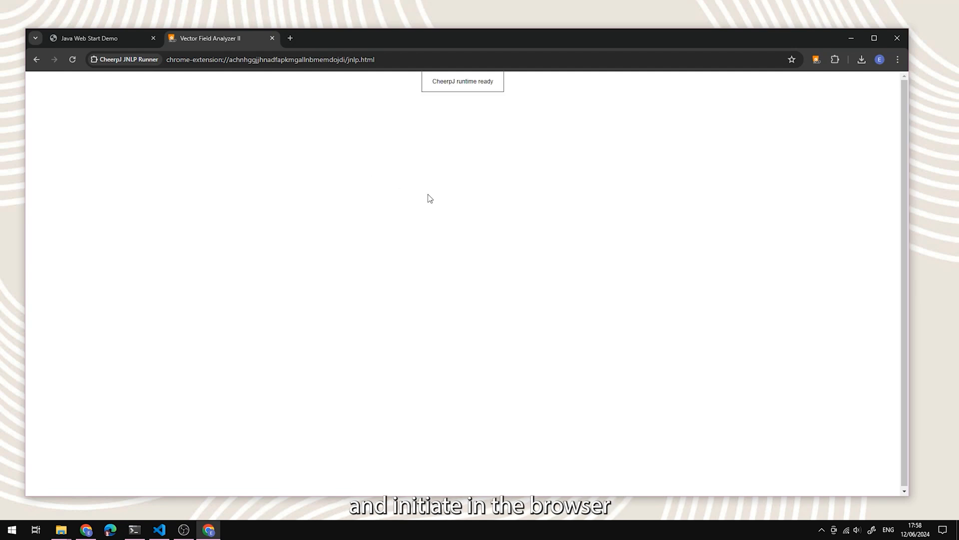